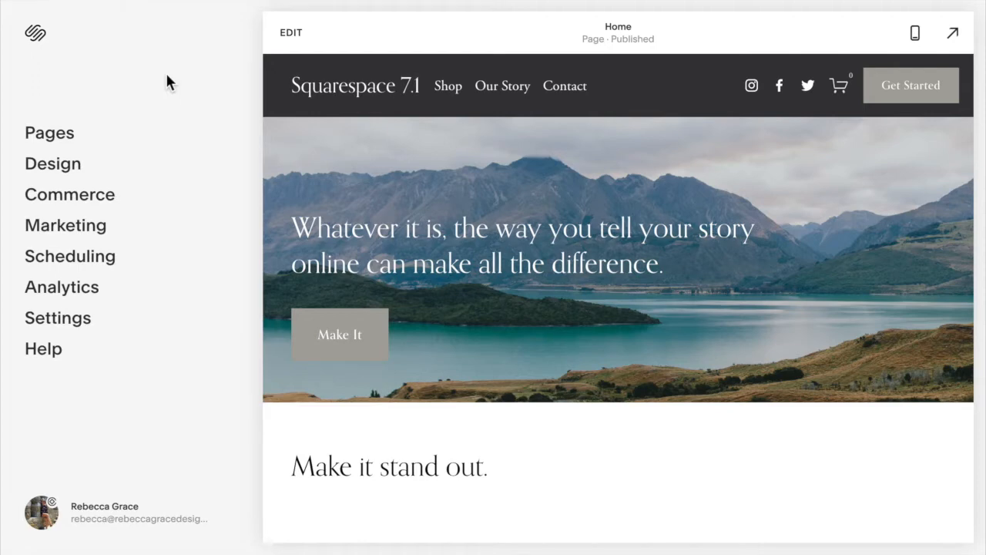
mouse_move(291, 32)
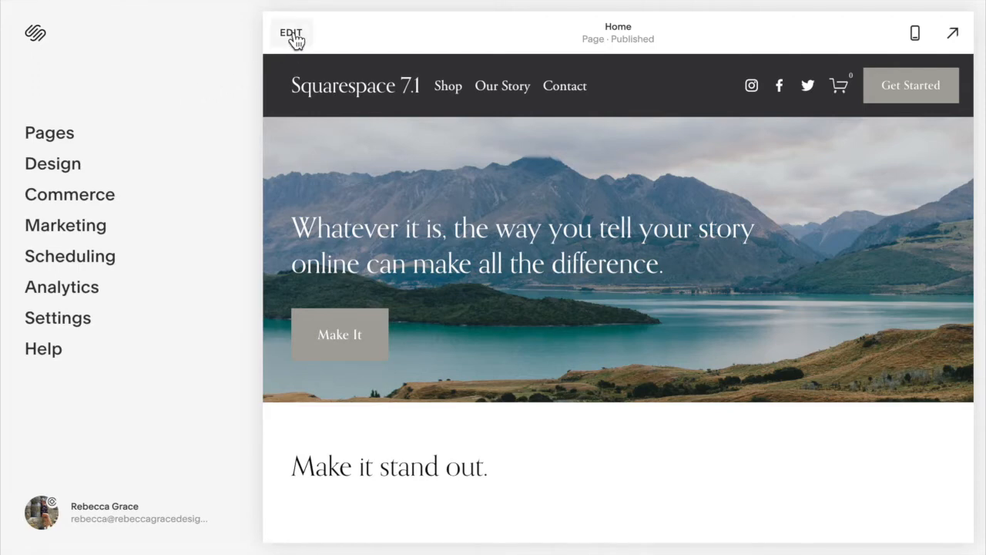
Enter Home page editing and review the header's Site Title & Logo settings (title 'Squarespace 7.1')
left_click(291, 33)
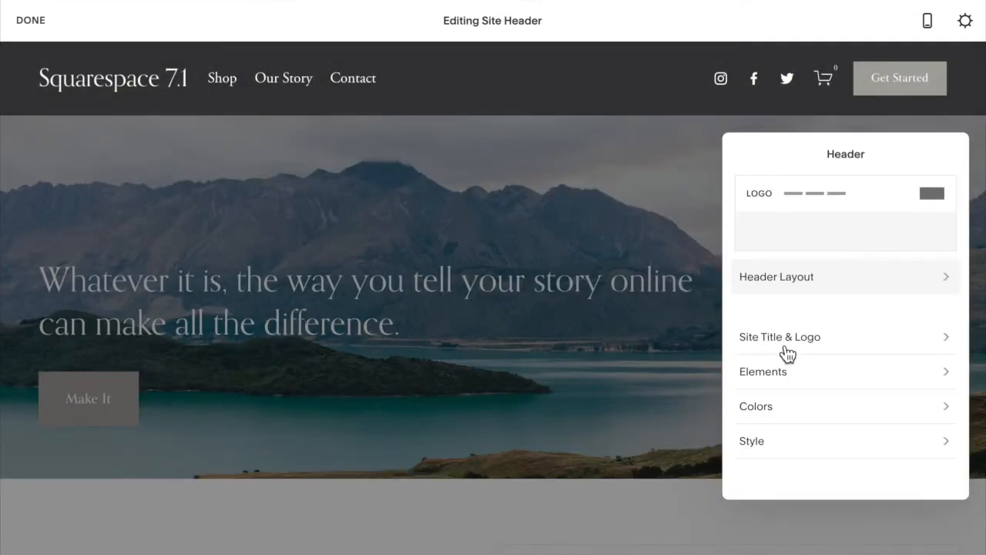
left_click(780, 336)
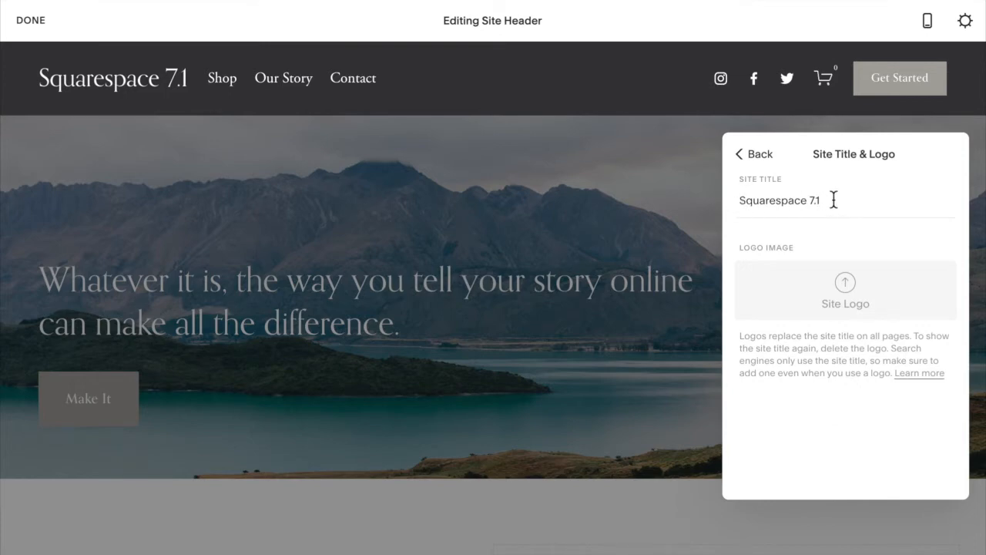
mouse_move(862, 306)
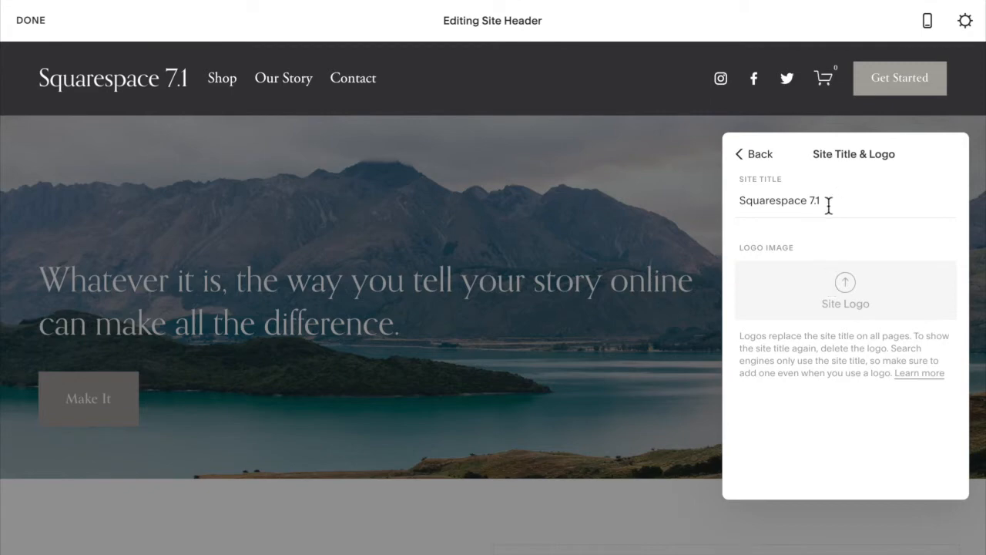
mouse_move(891, 300)
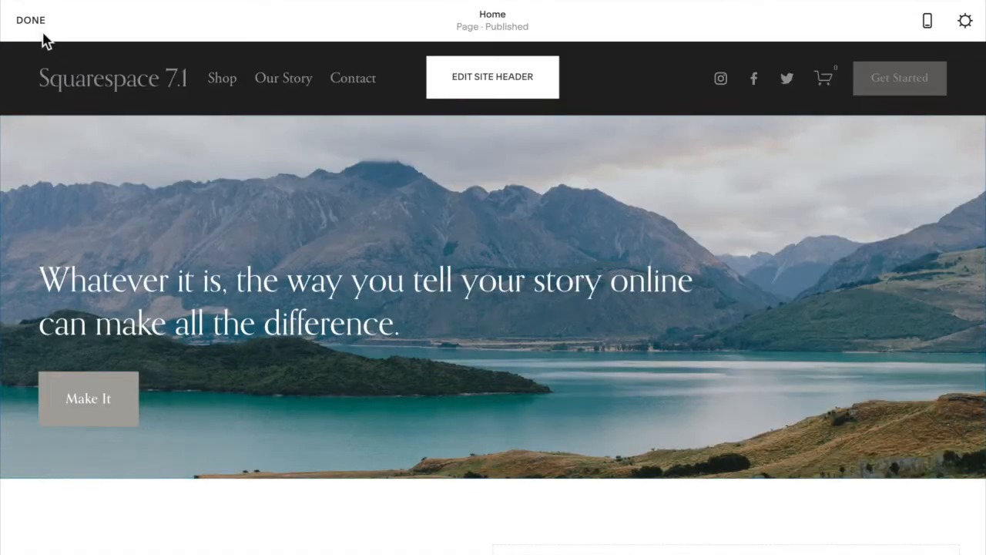
Review the site title font settings under Design > Fonts > Advanced (Orpheus Pro, 400, 2rem)
left_click(30, 20)
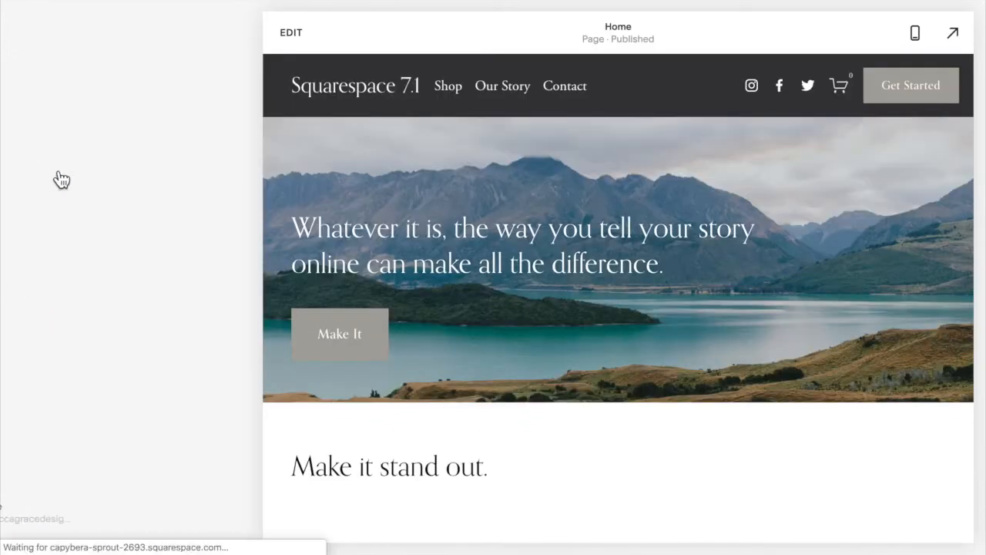
left_click(62, 178)
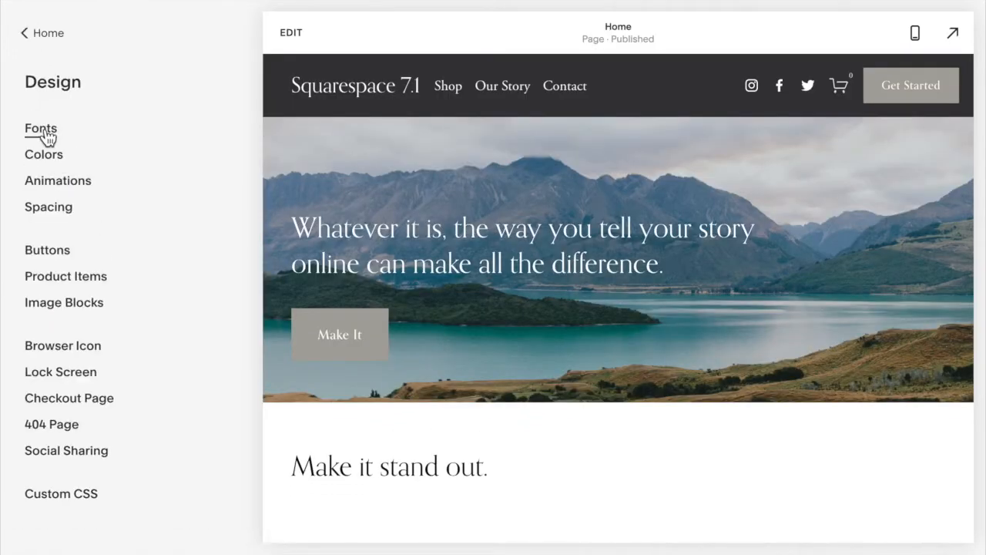
left_click(40, 130)
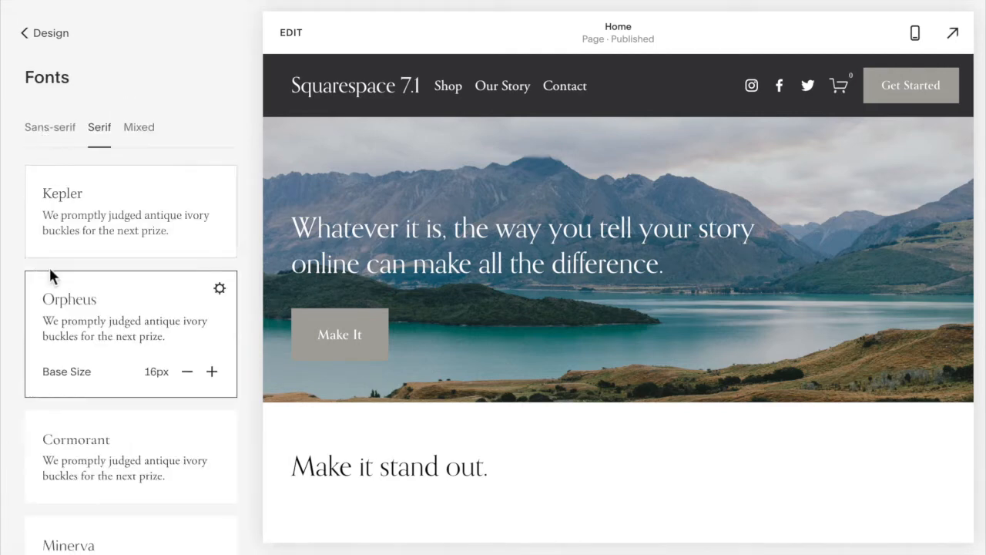
mouse_move(219, 293)
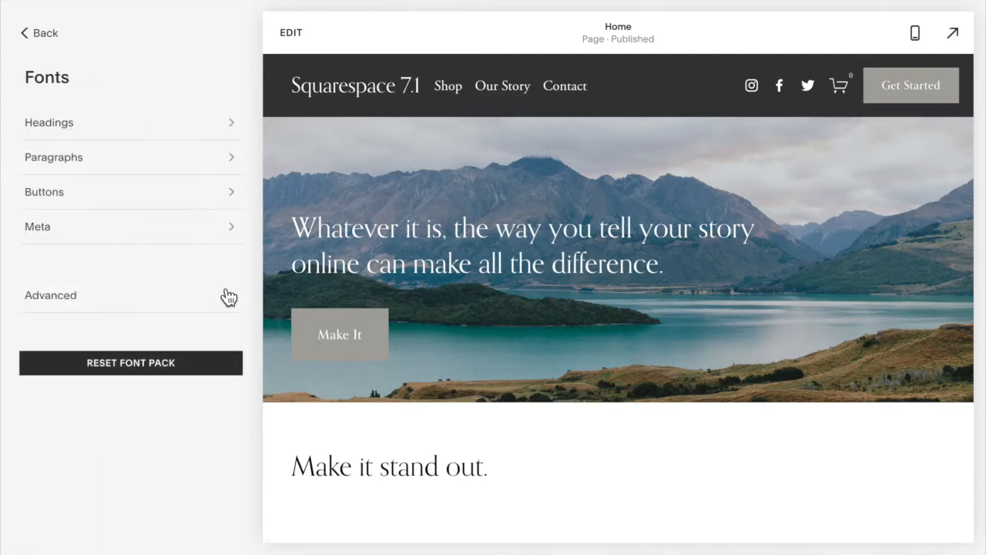
left_click(50, 296)
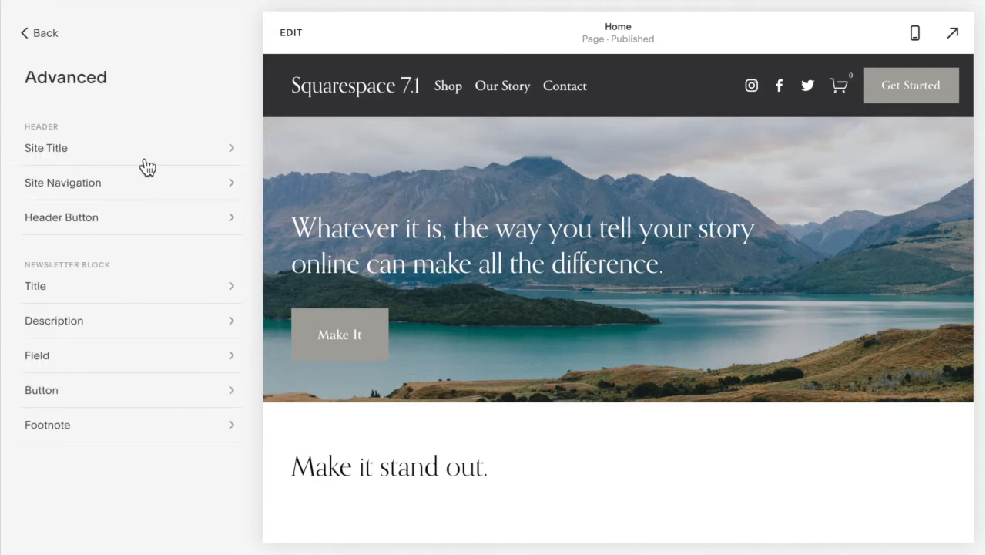
left_click(46, 148)
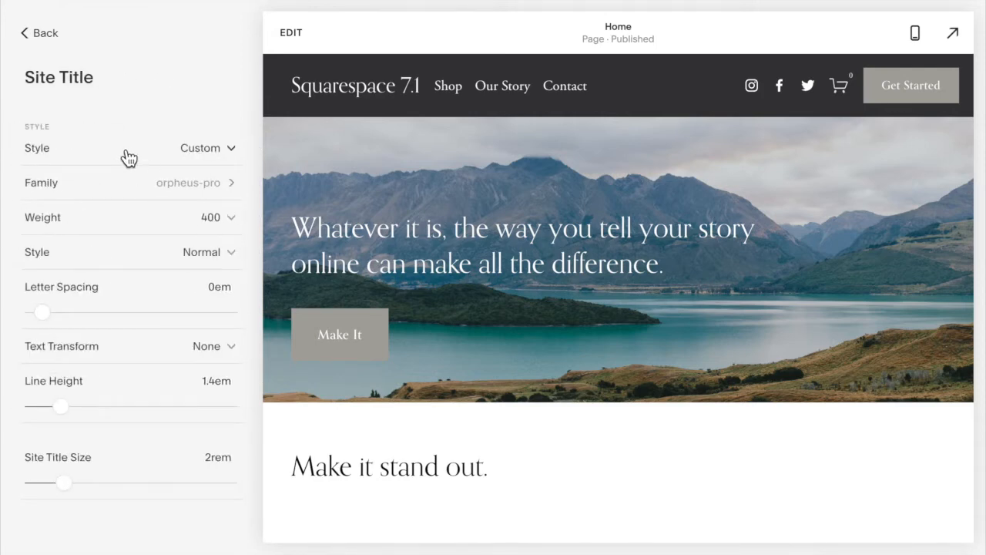
mouse_move(135, 481)
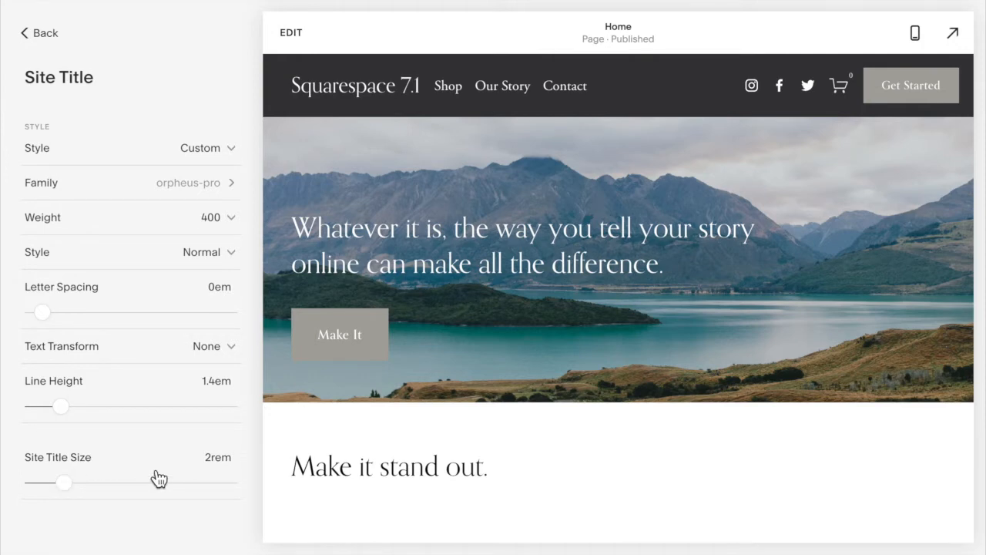
Back out of the font settings to the Design menu
left_click(38, 33)
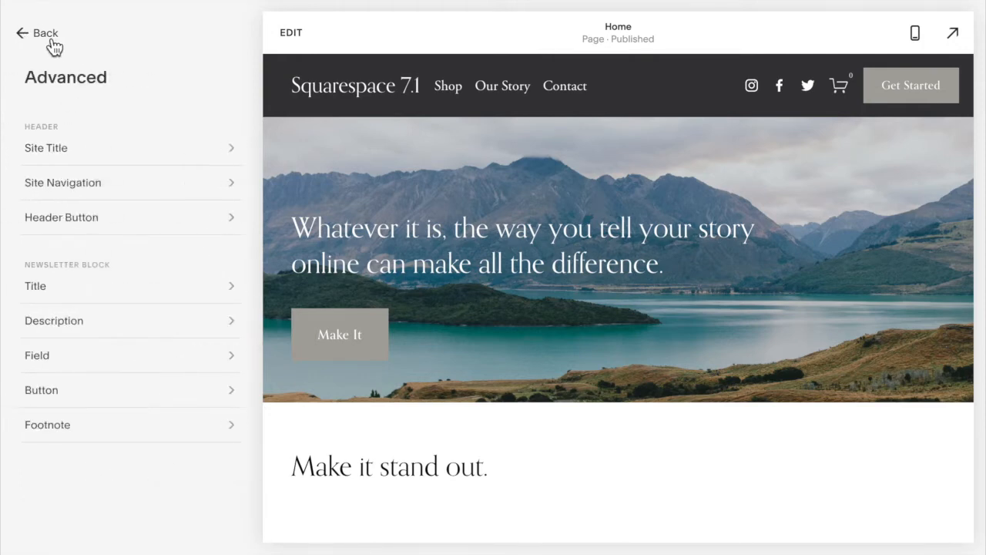
left_click(37, 34)
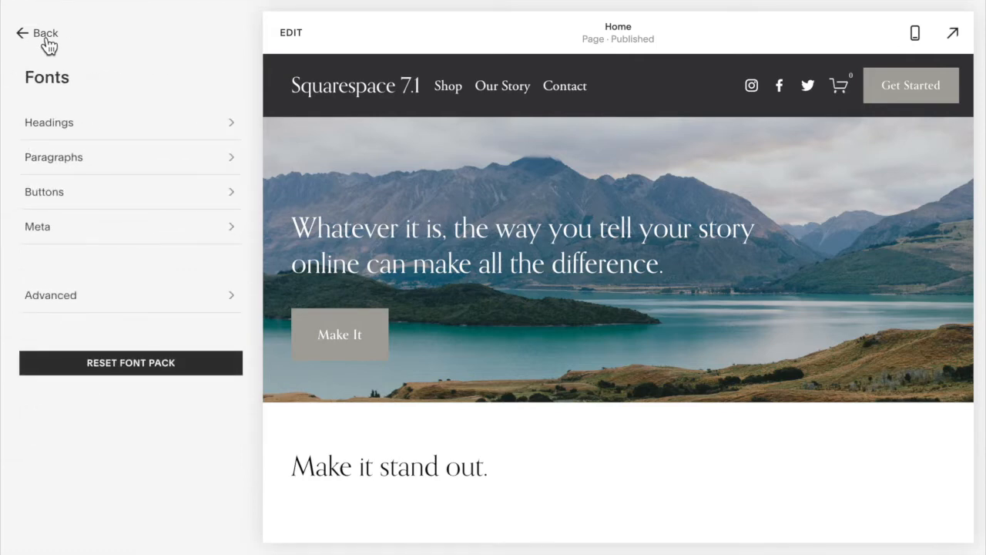
left_click(37, 32)
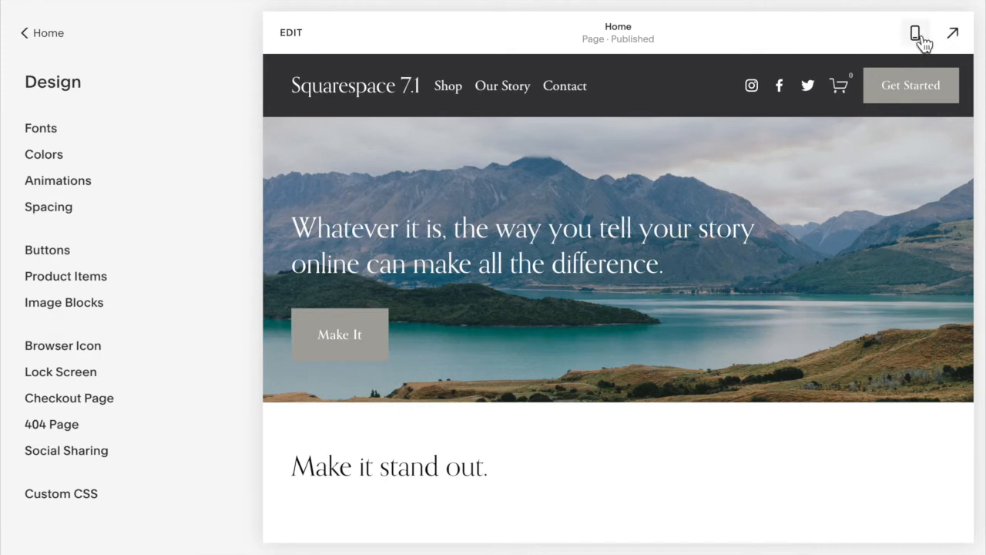
Try a mobile #site-title font-size rule in Custom CSS, then clear it and save empty
left_click(915, 32)
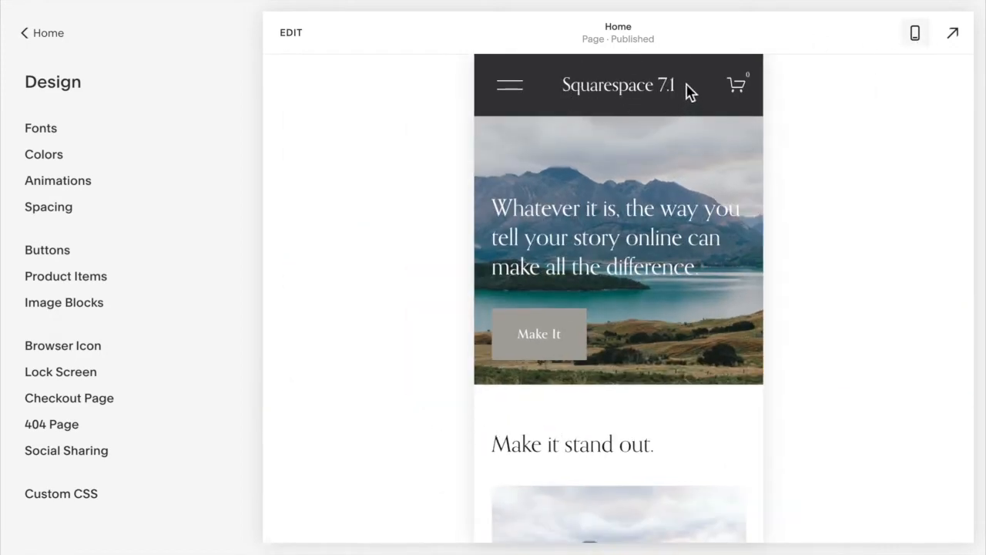
mouse_move(675, 106)
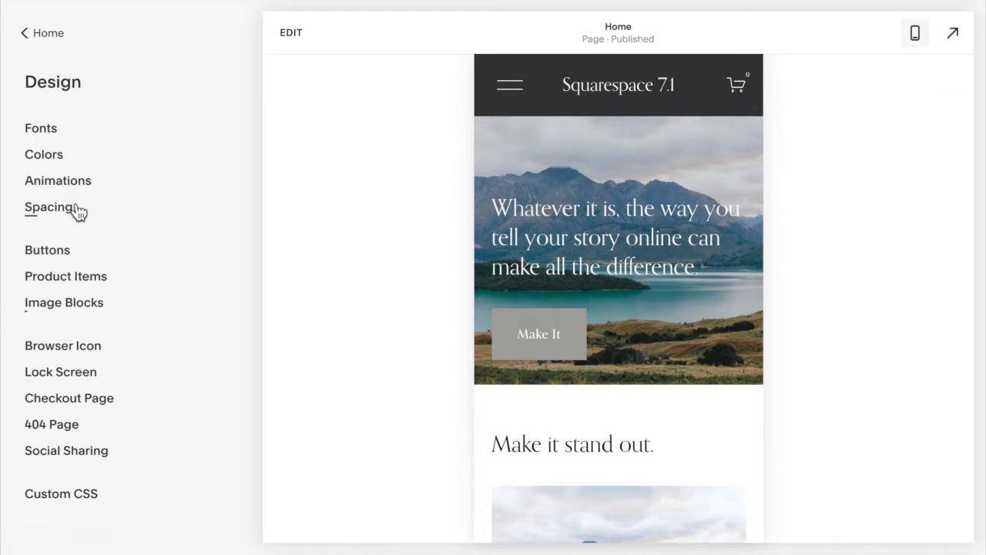
left_click(62, 493)
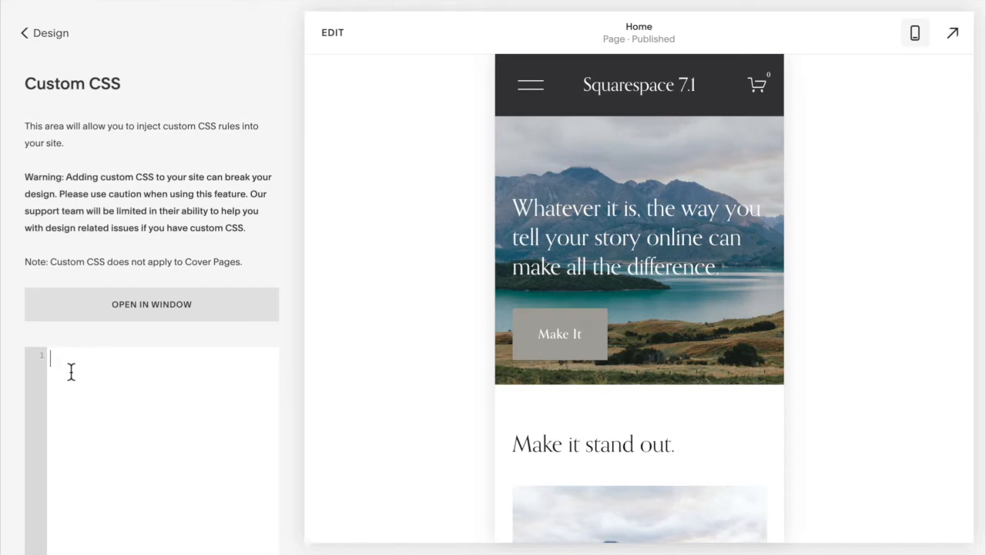
mouse_move(115, 379)
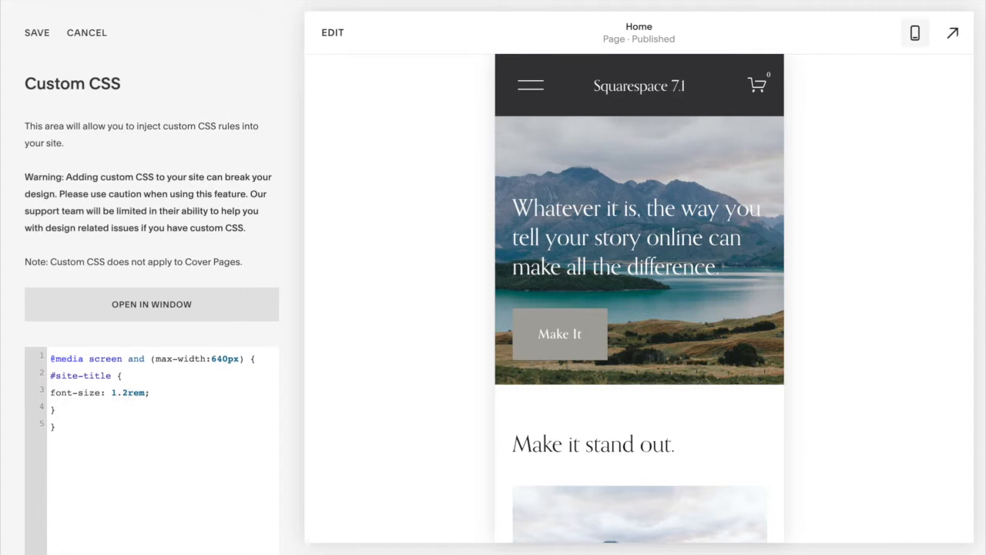
left_click(127, 393)
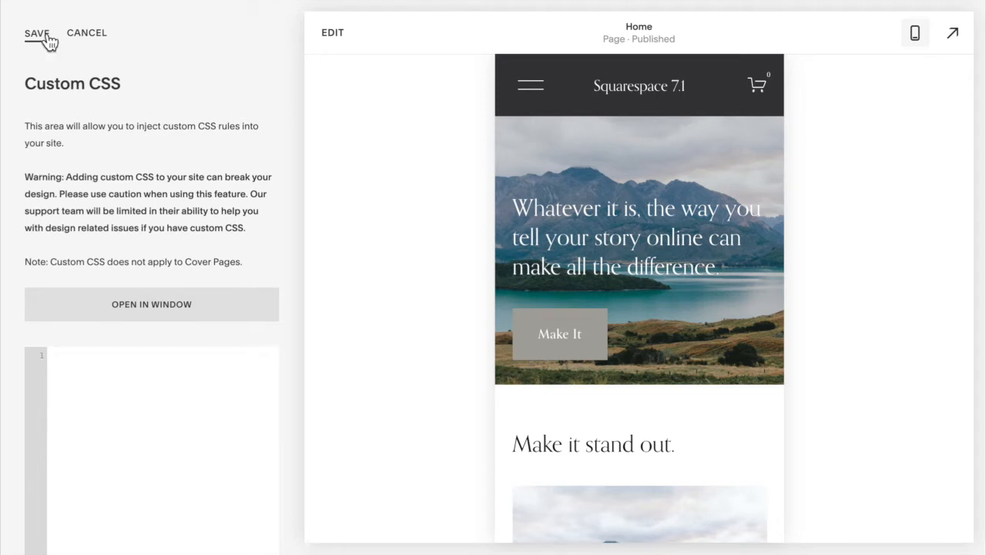
left_click(37, 32)
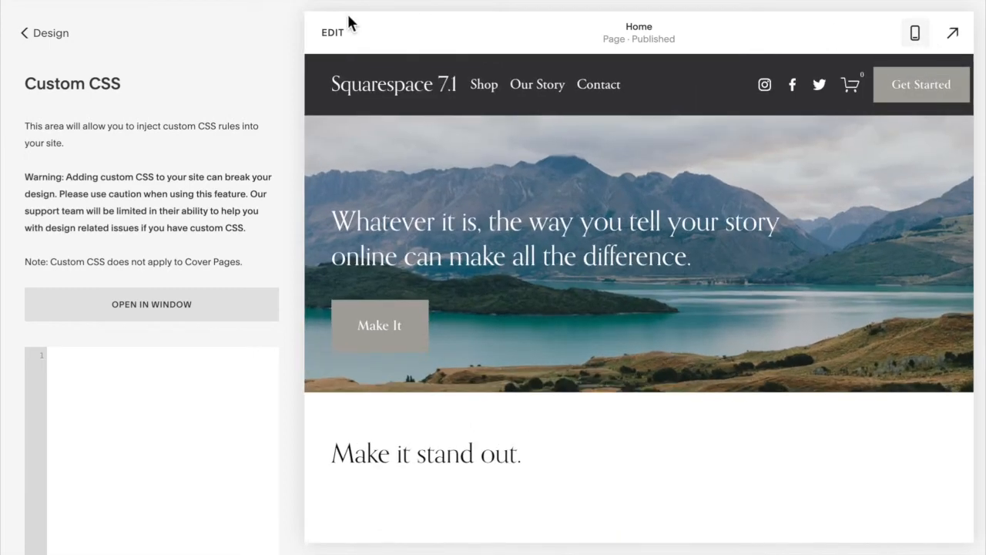
Upload the R logo image as the Site Logo in the header's Site Title & Logo settings
left_click(44, 32)
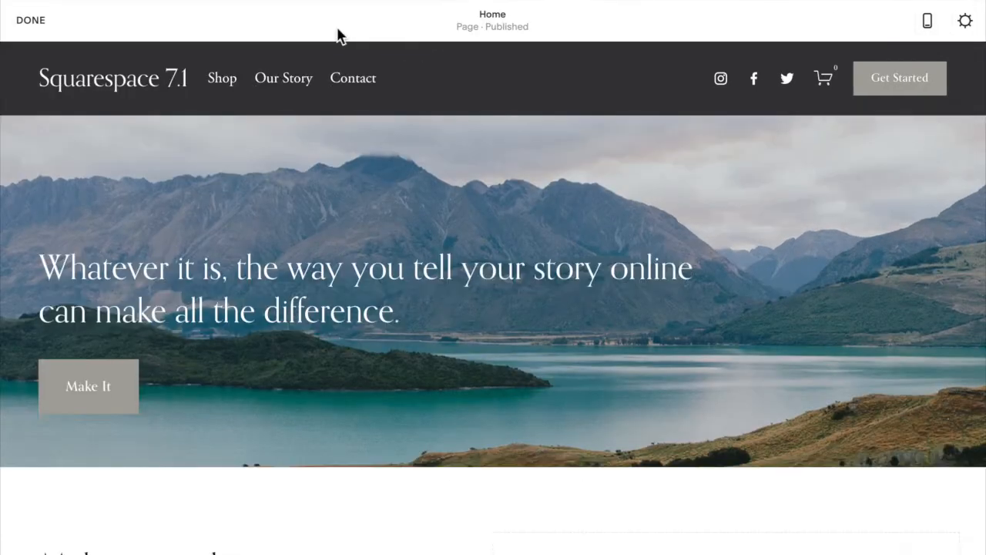
left_click(500, 79)
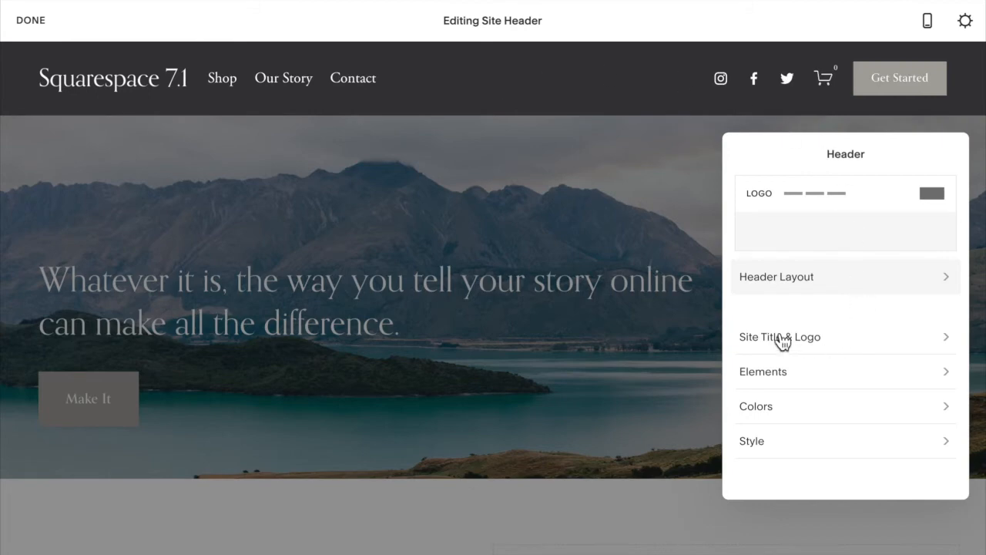
left_click(780, 336)
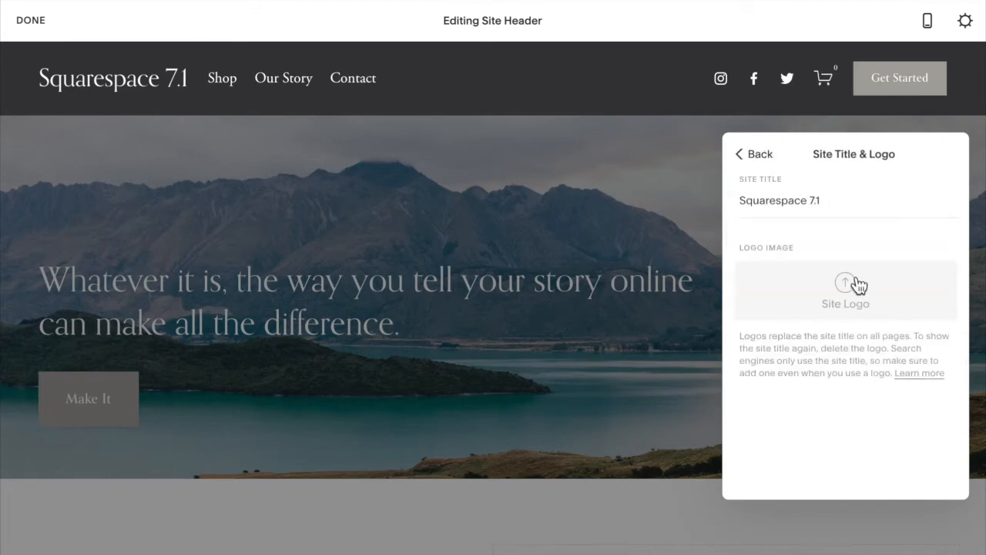
left_click(844, 290)
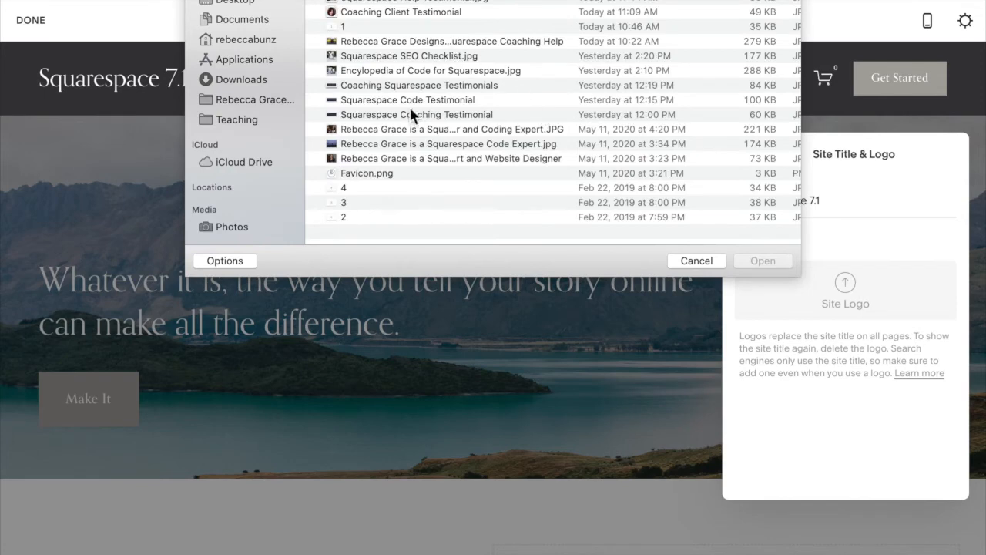
left_click(697, 260)
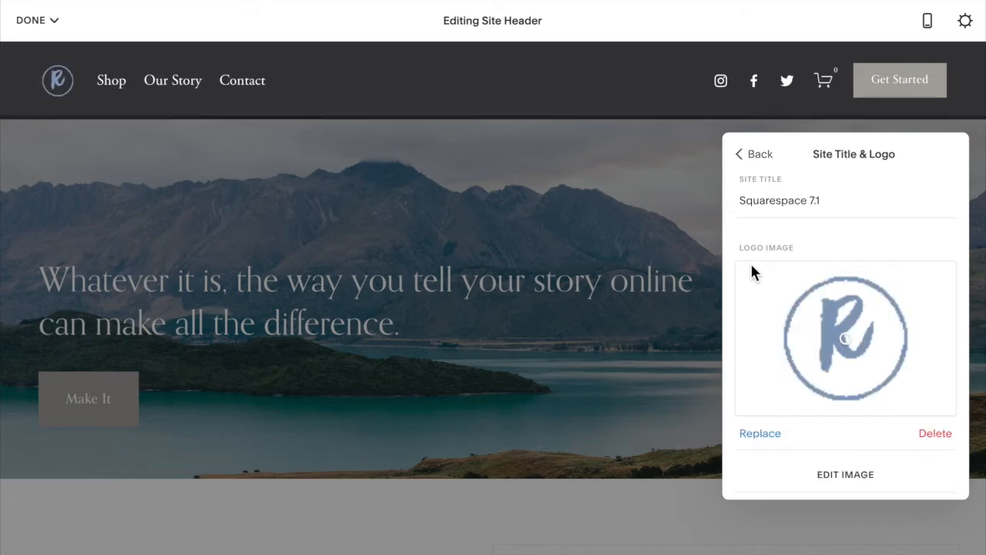
scroll("down", 3)
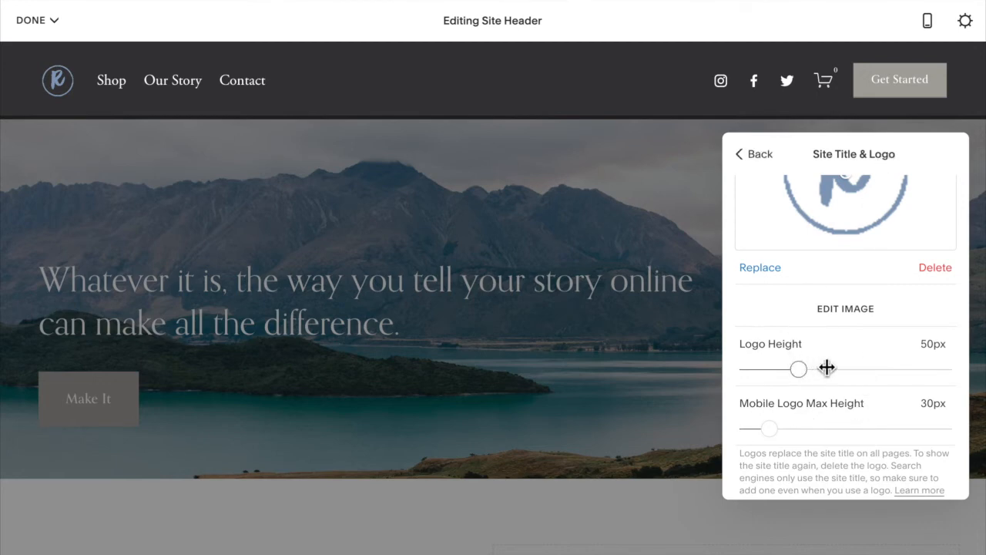
Adjust the Logo Height slider through 80px and 44px, settling at 50px
left_click_drag(798, 368, 844, 369)
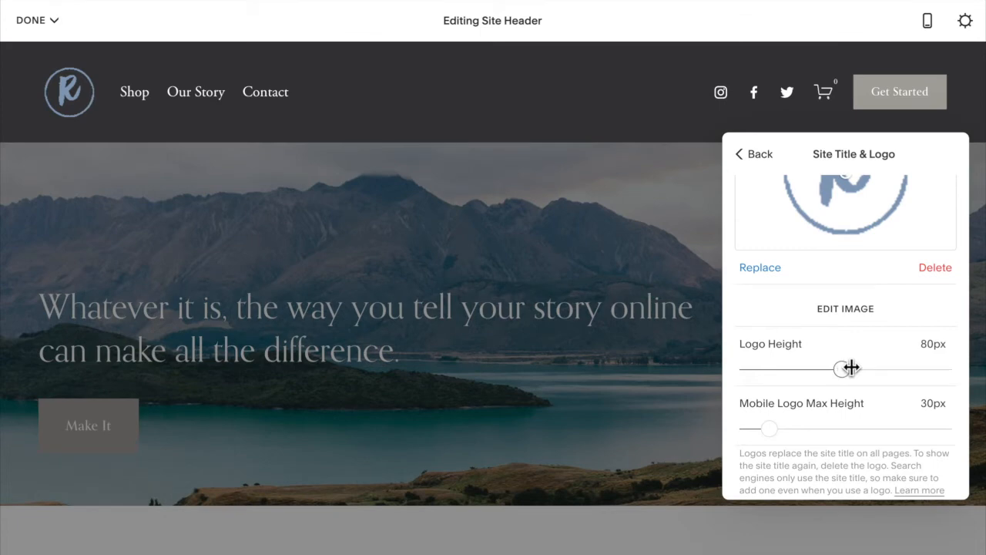
left_click_drag(850, 368, 789, 370)
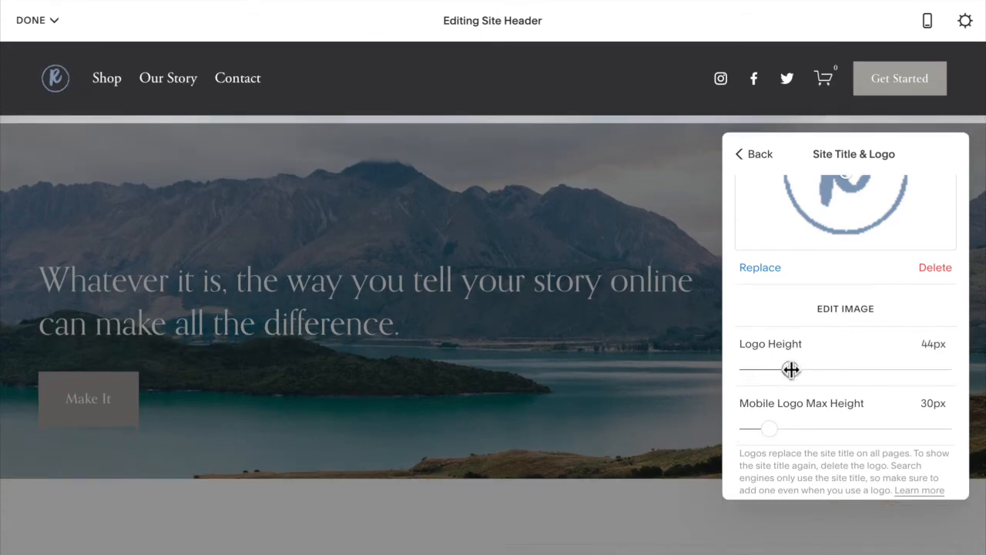
left_click_drag(789, 370, 801, 370)
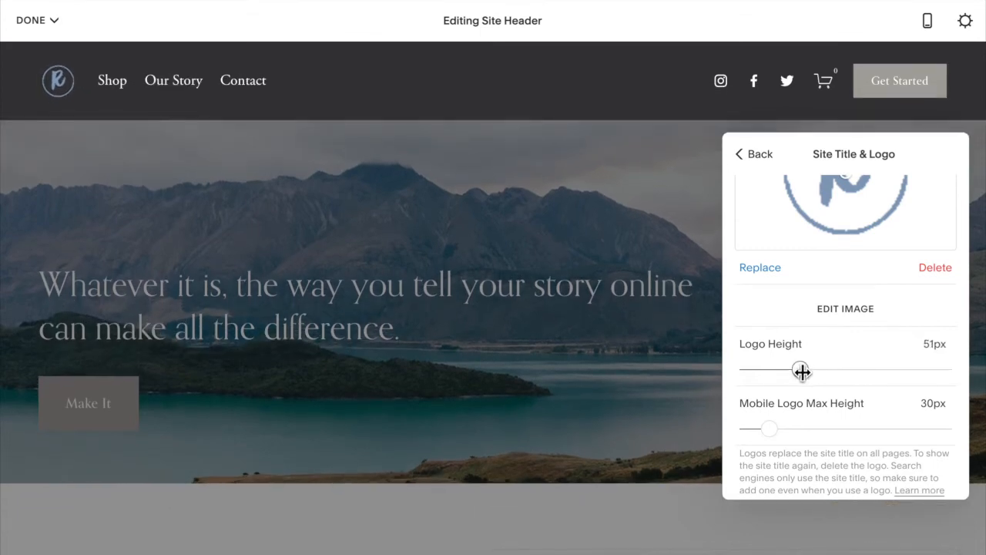
left_click_drag(802, 371, 798, 372)
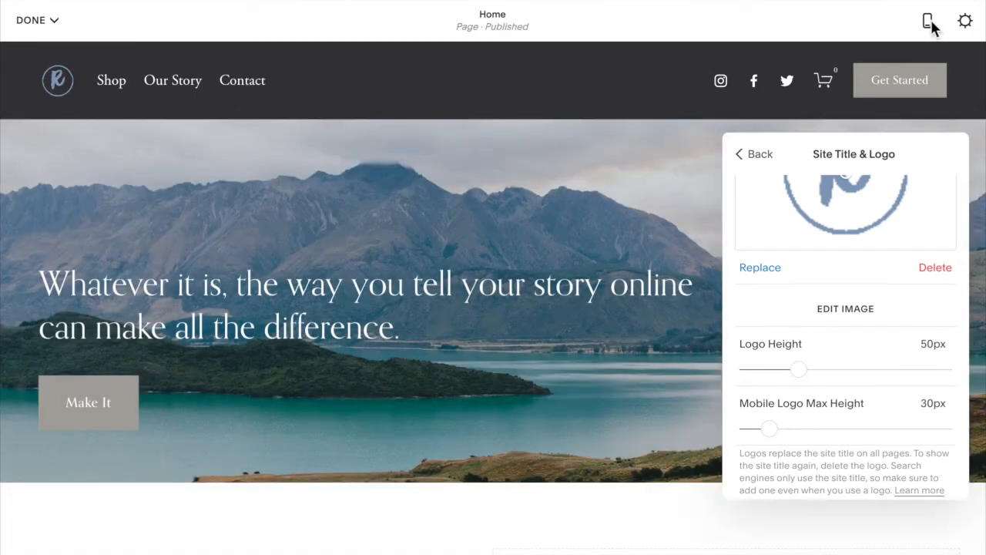
Raise the Mobile Logo Max Height slider from 30px to about 59px
left_click(927, 20)
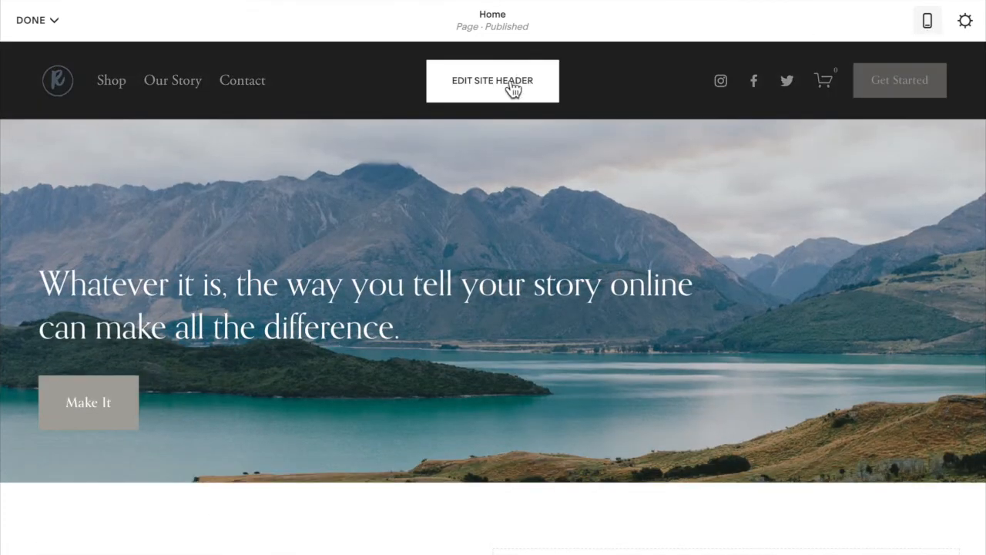
left_click(493, 80)
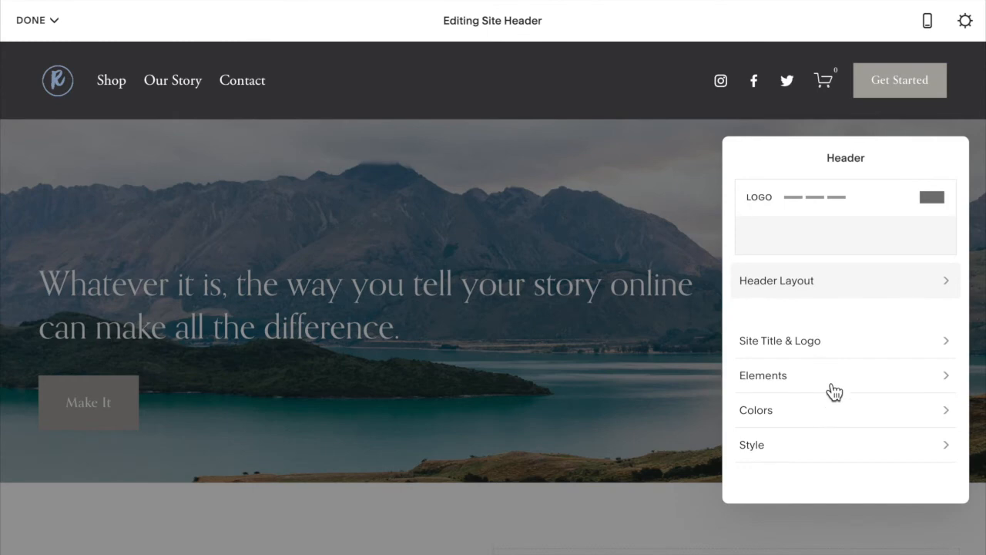
left_click(780, 341)
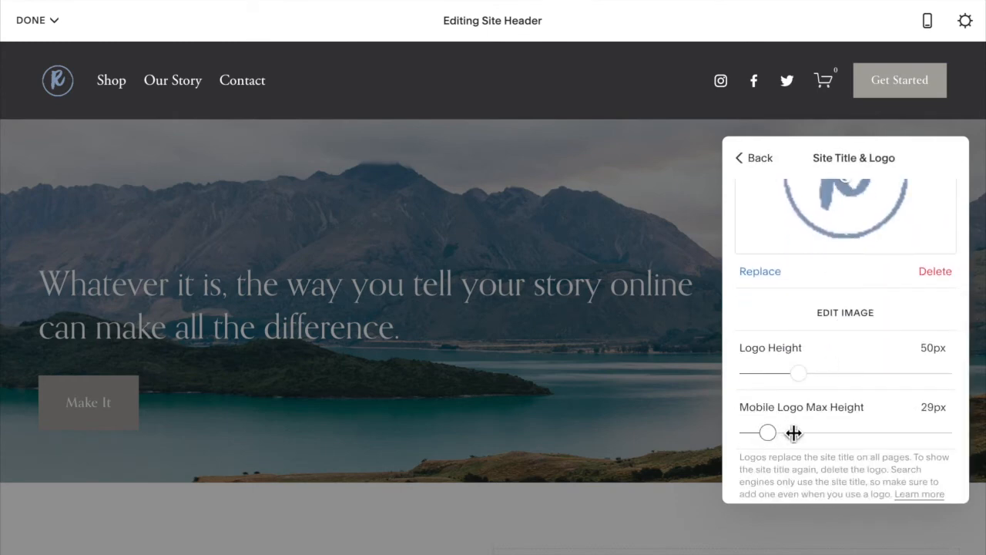
left_click_drag(767, 431, 804, 431)
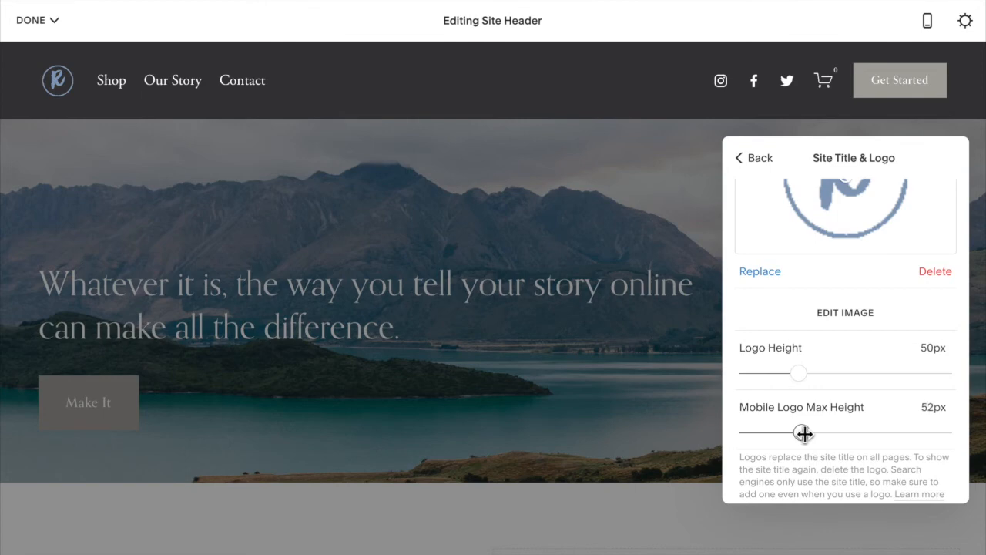
left_click_drag(803, 433, 814, 433)
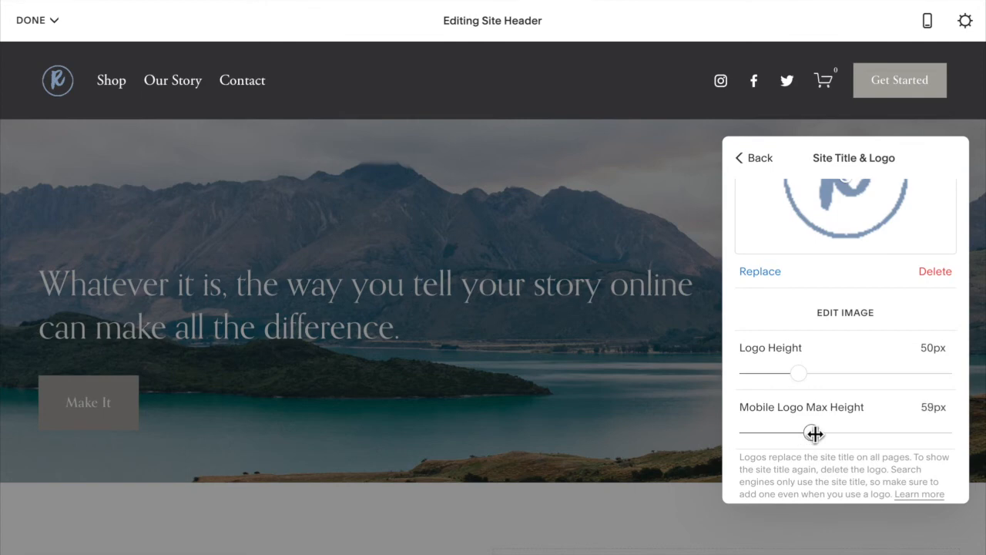
left_click_drag(798, 432, 814, 431)
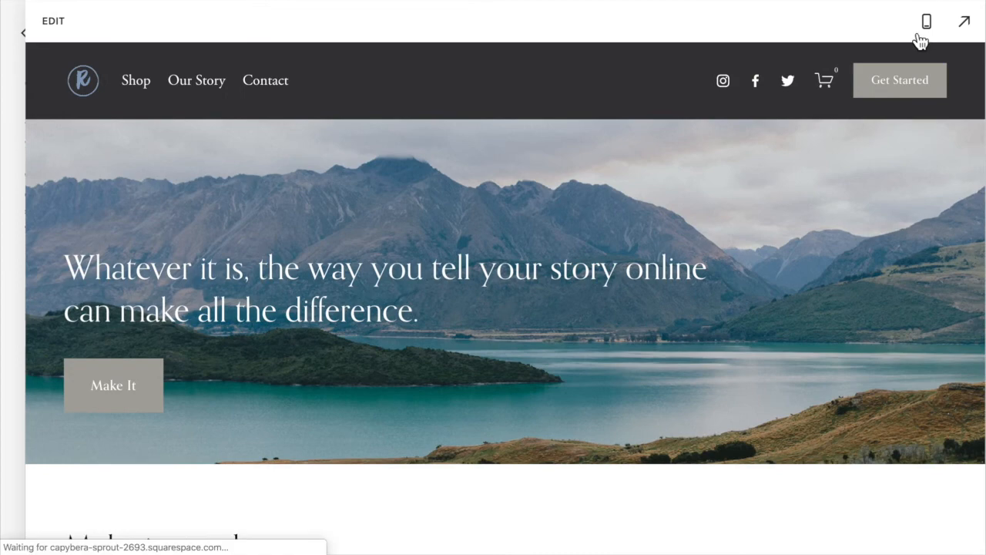
Preview the homepage in mobile layout with the larger R logo centered
left_click(926, 21)
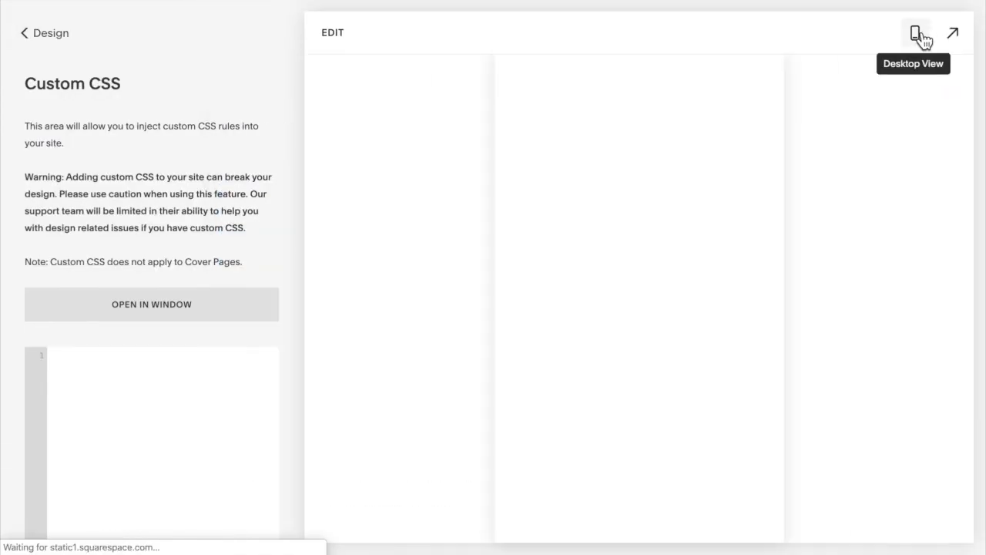
left_click(915, 32)
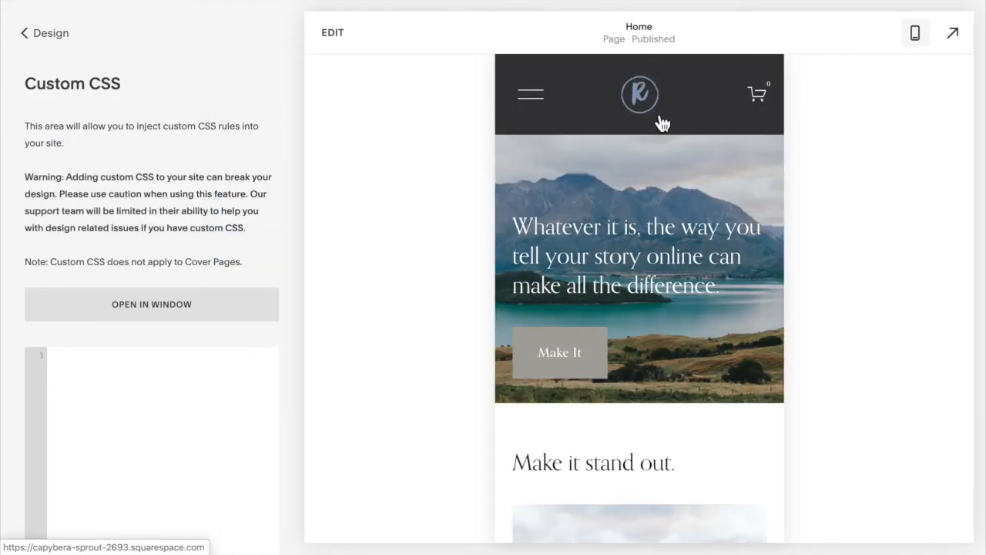
mouse_move(296, 221)
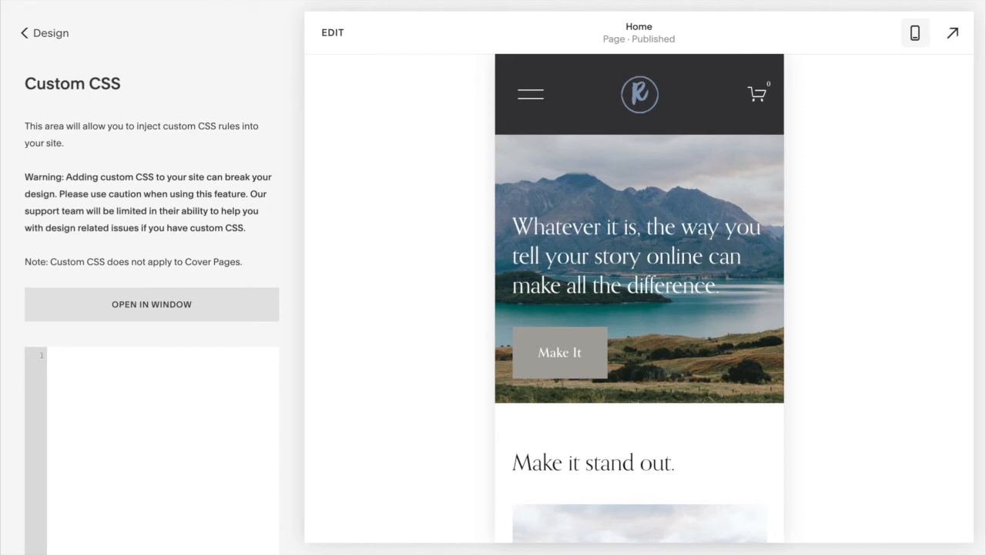
mouse_move(132, 388)
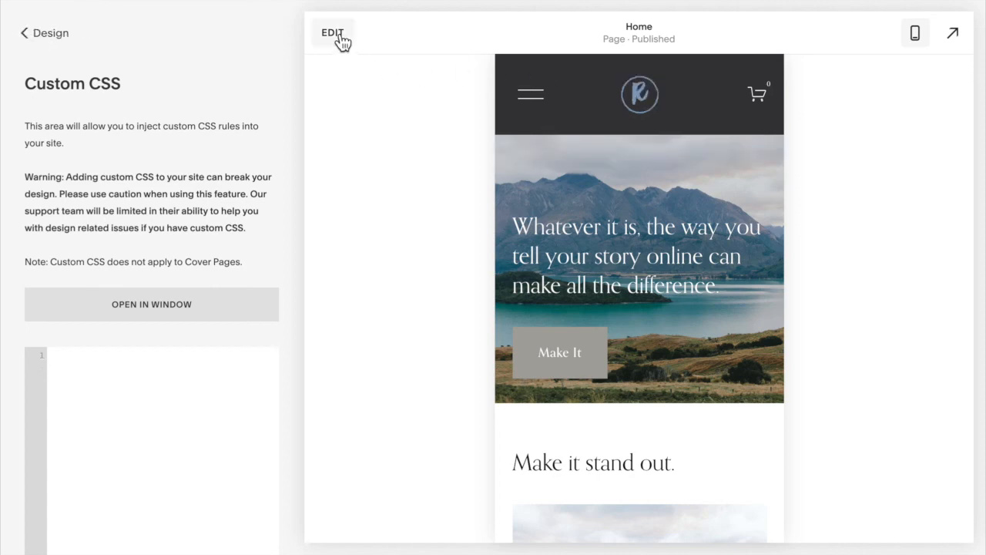
Set Mobile Logo Max Height to 100px and save the header changes
left_click(333, 34)
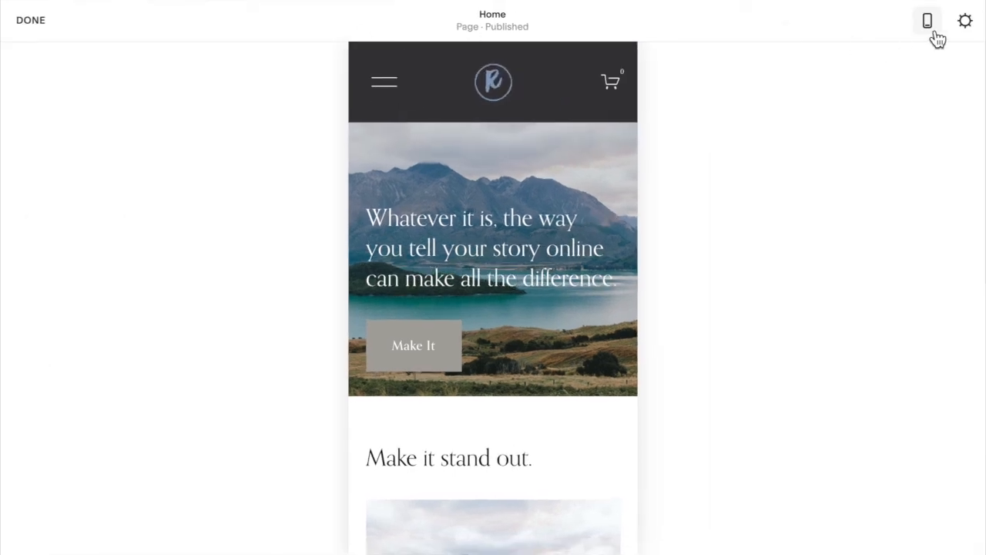
left_click(928, 20)
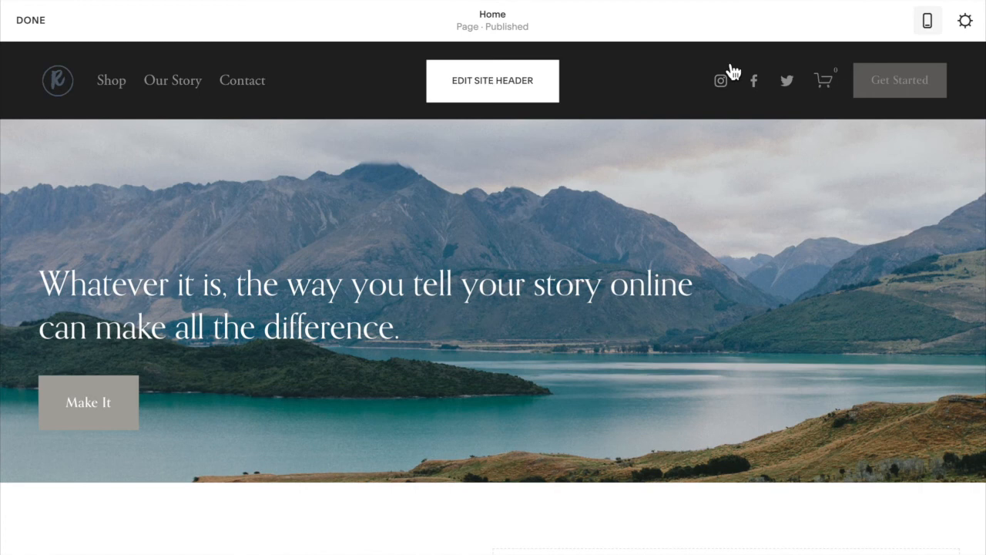
left_click(493, 80)
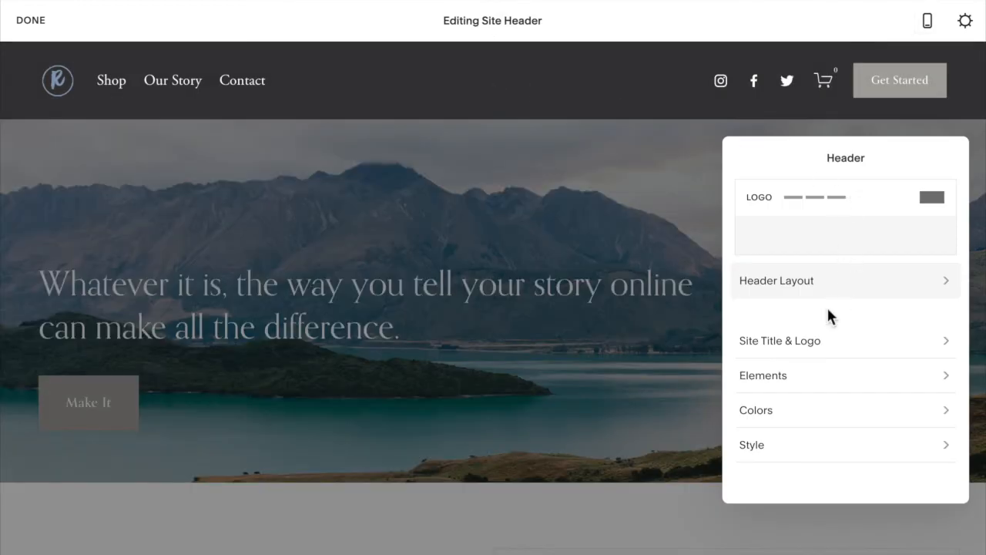
left_click(780, 341)
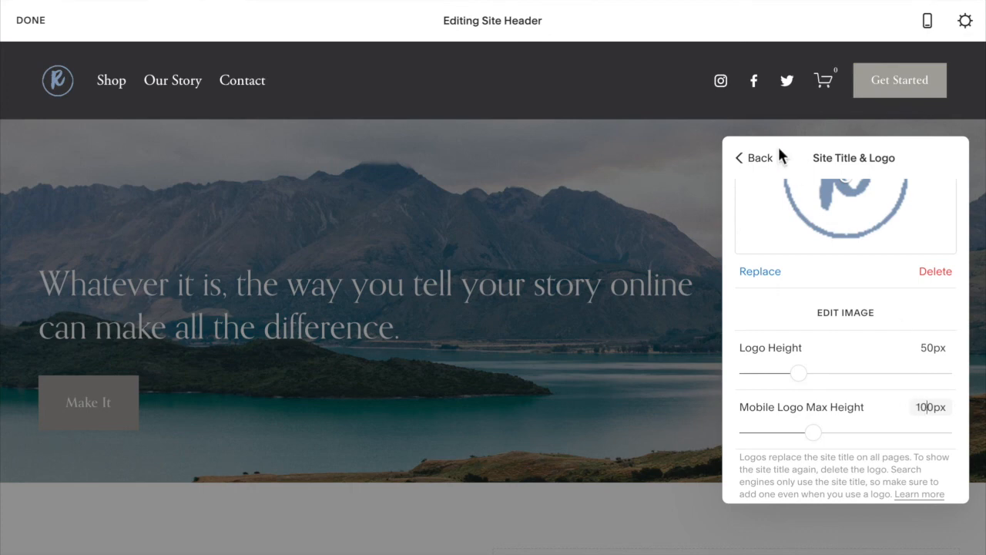
left_click(29, 20)
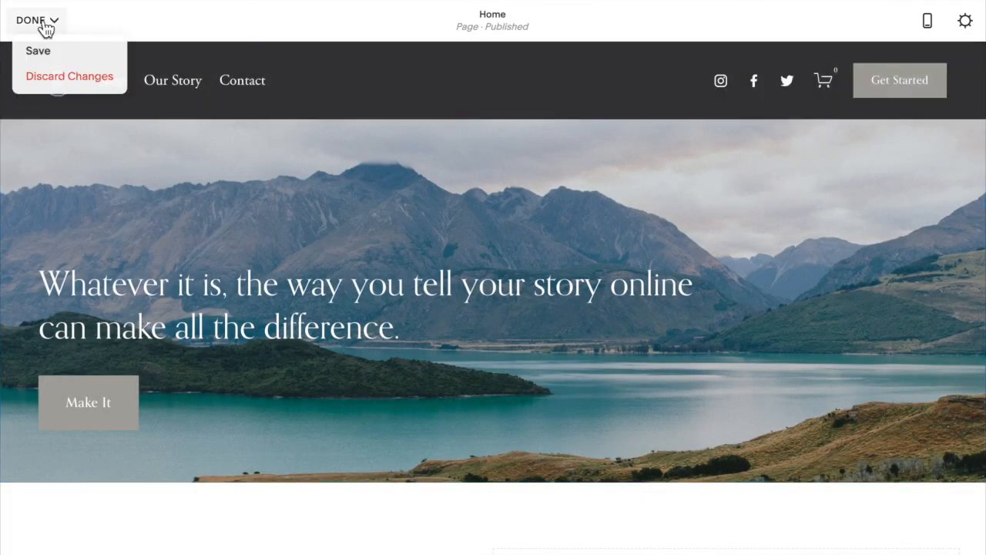
left_click(36, 51)
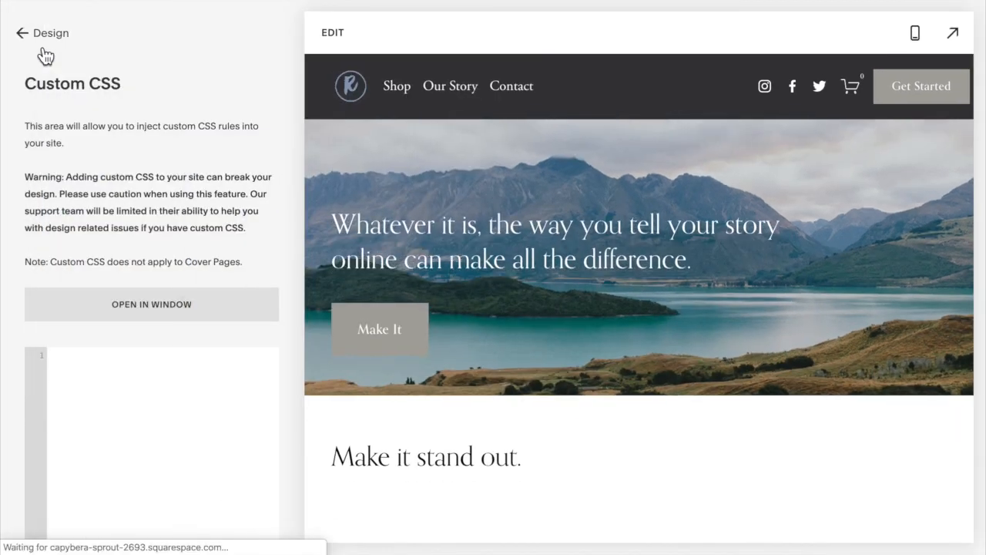
Preview the homepage on mobile showing the 100px R logo in the header
left_click(915, 32)
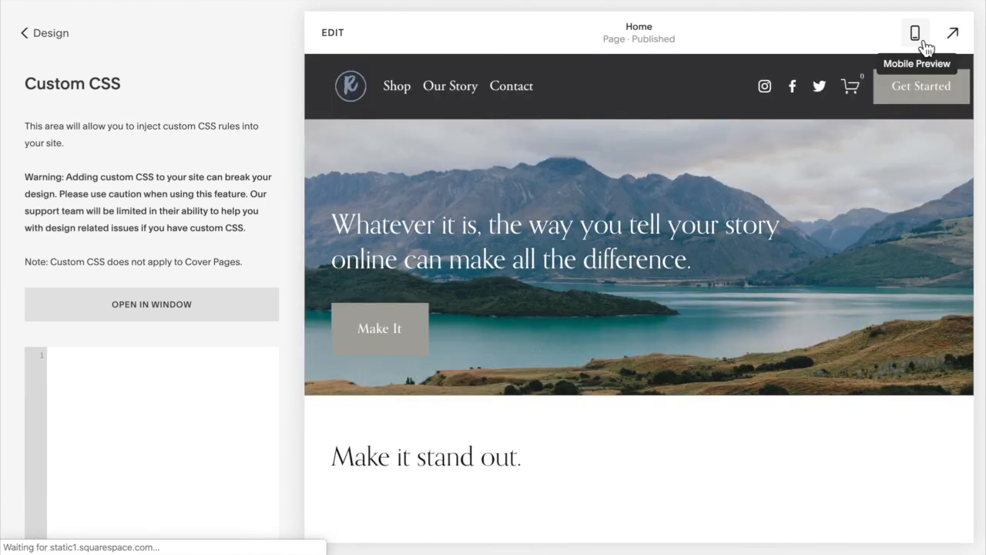
left_click(915, 33)
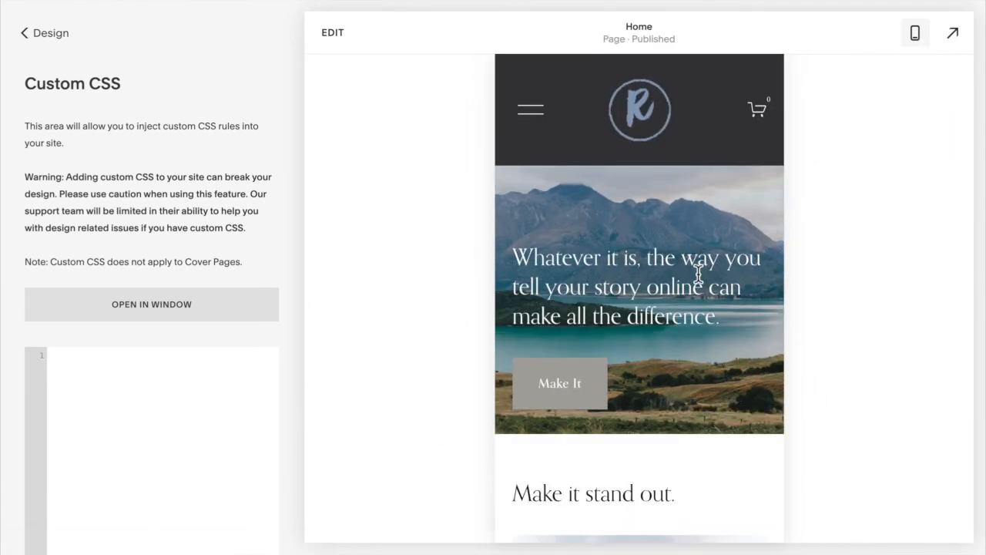